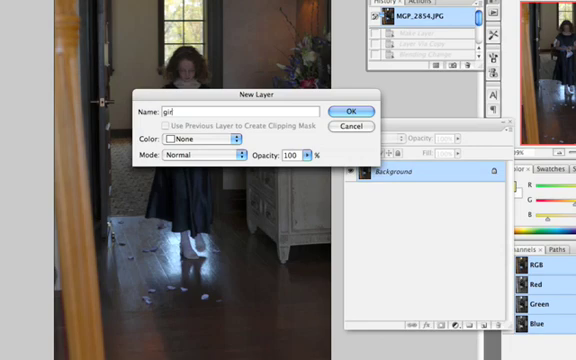
- Confirm the New Layer dialog so the Background becomes a regular layer named 'girl'
{"action": "left_click", "coordinate": [352, 110]}
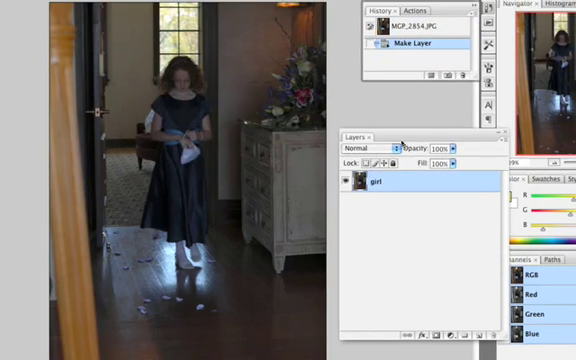